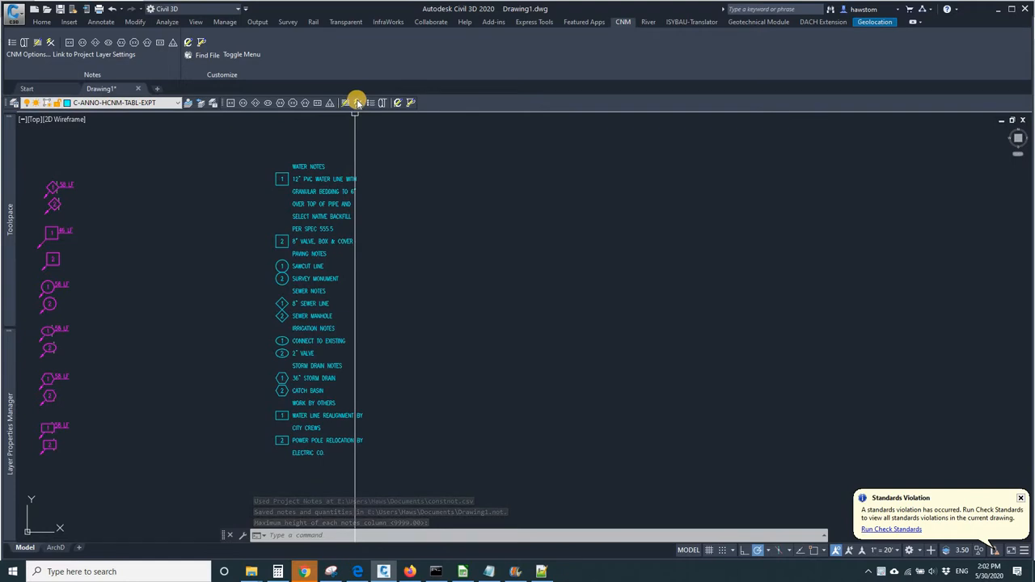
Step: Erase the water, paving, sewer, irrigation and storm drain notes table and purge NOTEQTY blocks
left_click(355, 102)
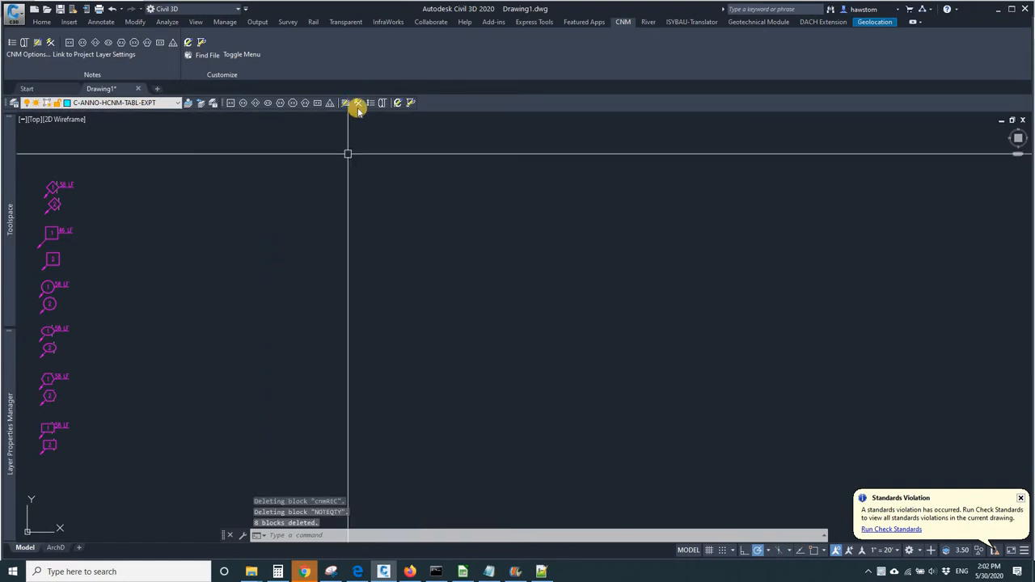
mouse_move(357, 102)
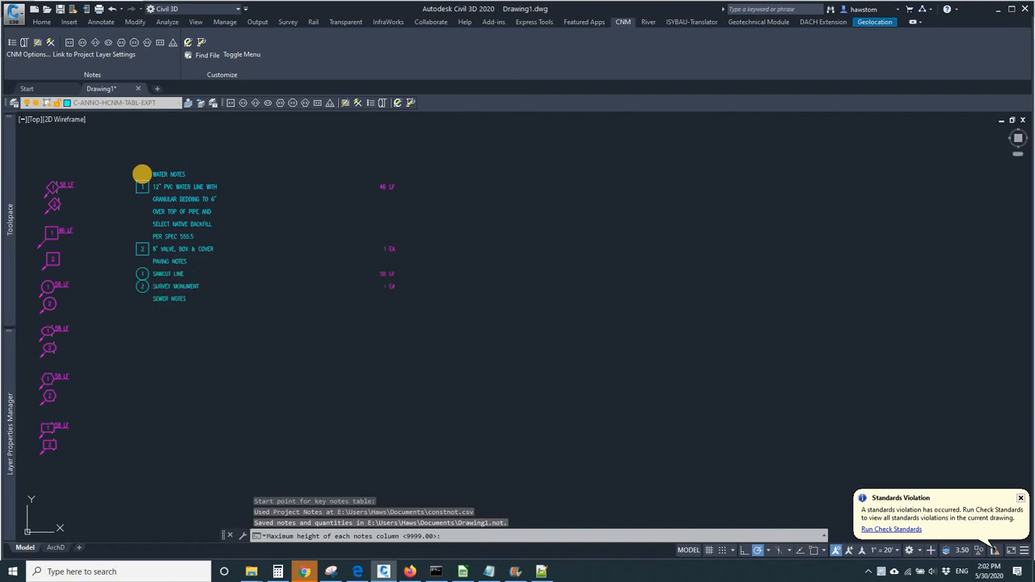
Step: Reinsert the key notes table with quantities, then open NOTEQTY in BEDIT
left_click(141, 174)
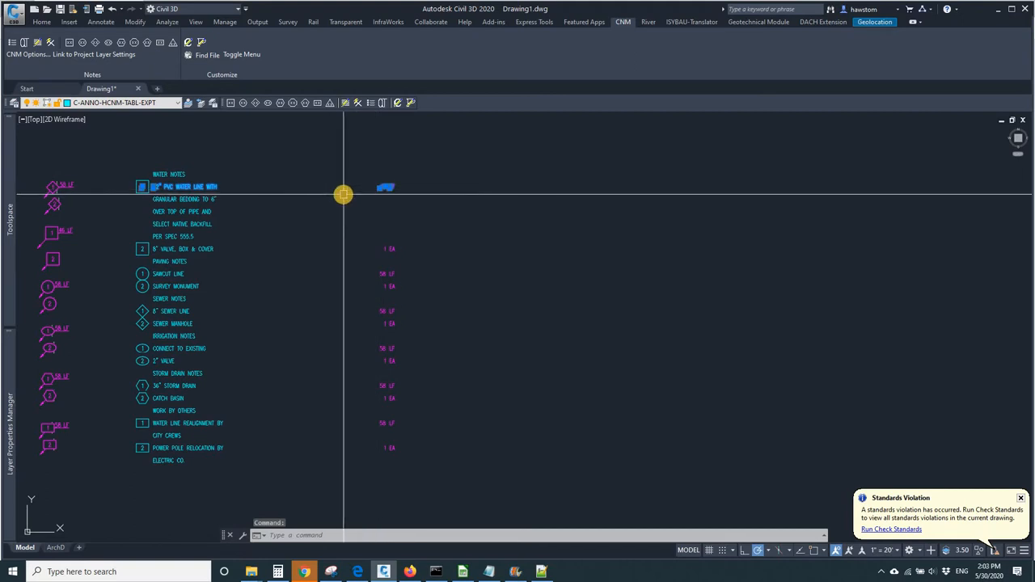
type("BEDIT")
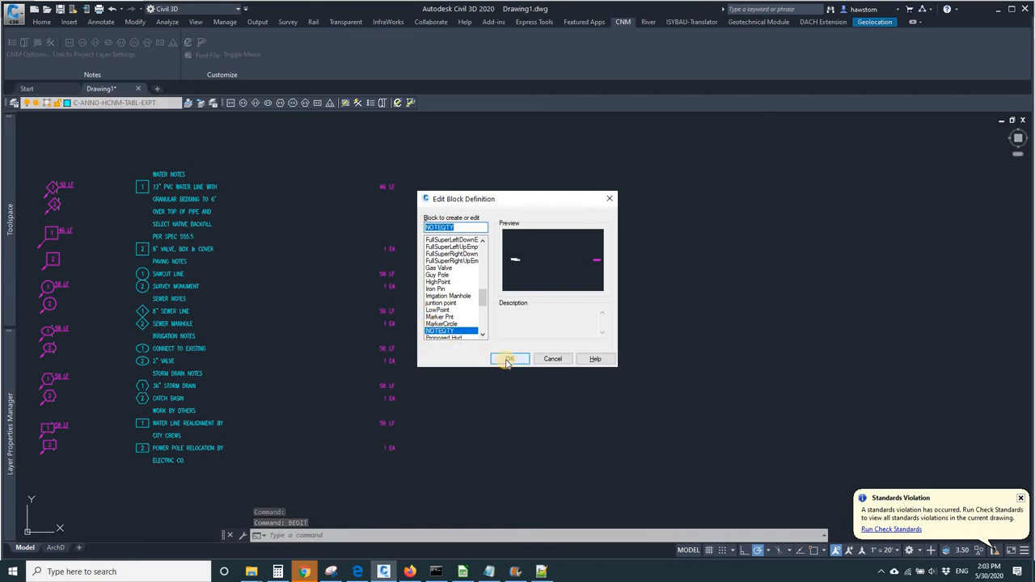
left_click(509, 359)
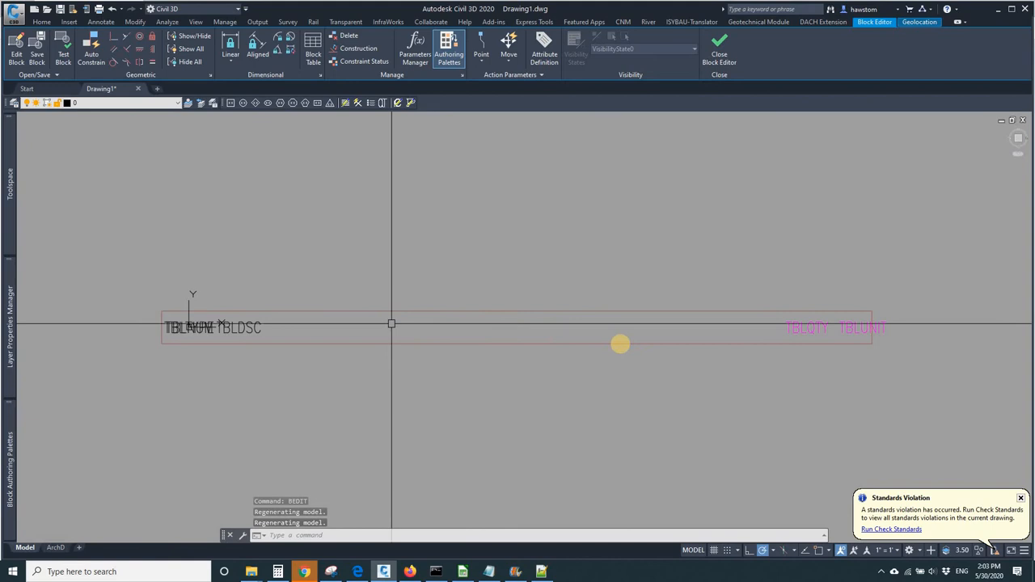
Step: Move the TBLQTY attribute to layer C-ANNO-HCNM-TABL-QTTY and close the Block Editor
left_click_drag(621, 344, 797, 327)
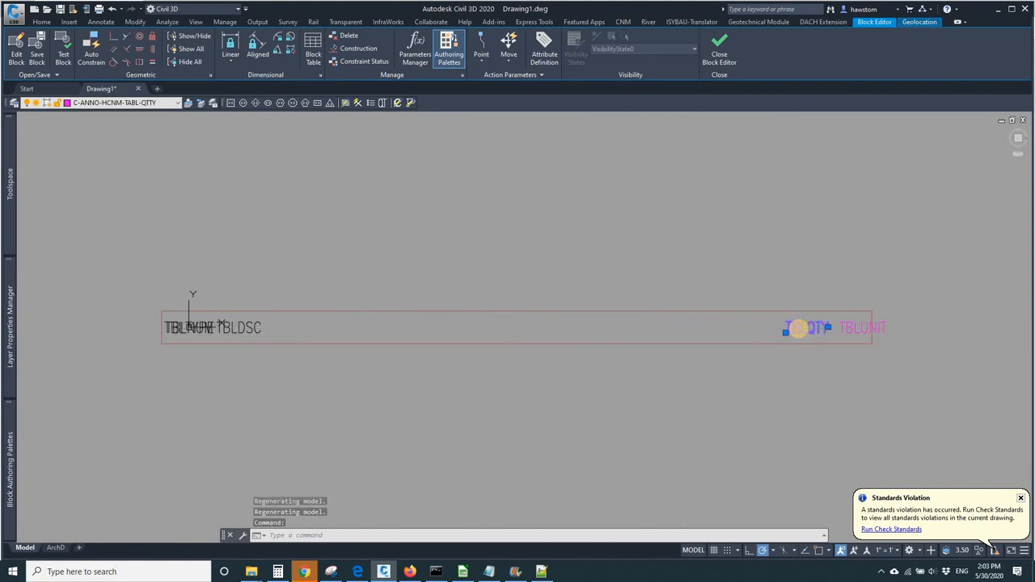
mouse_move(797, 331)
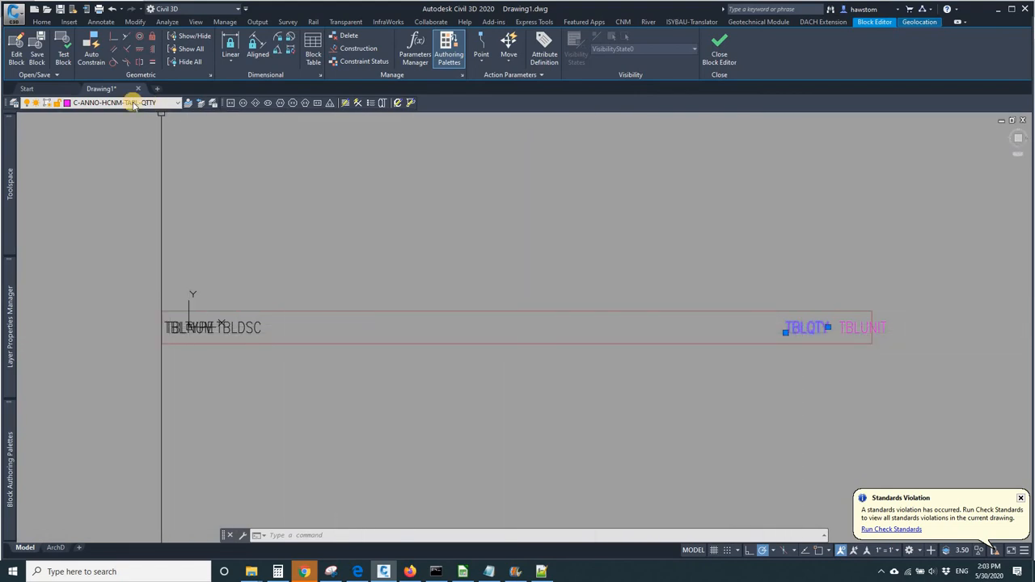
mouse_move(89, 105)
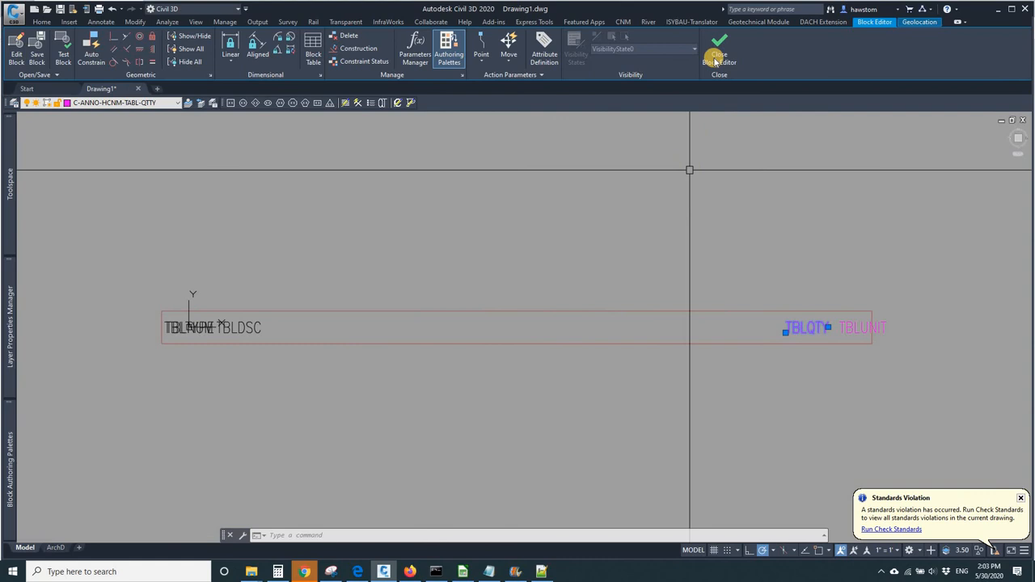
left_click(712, 45)
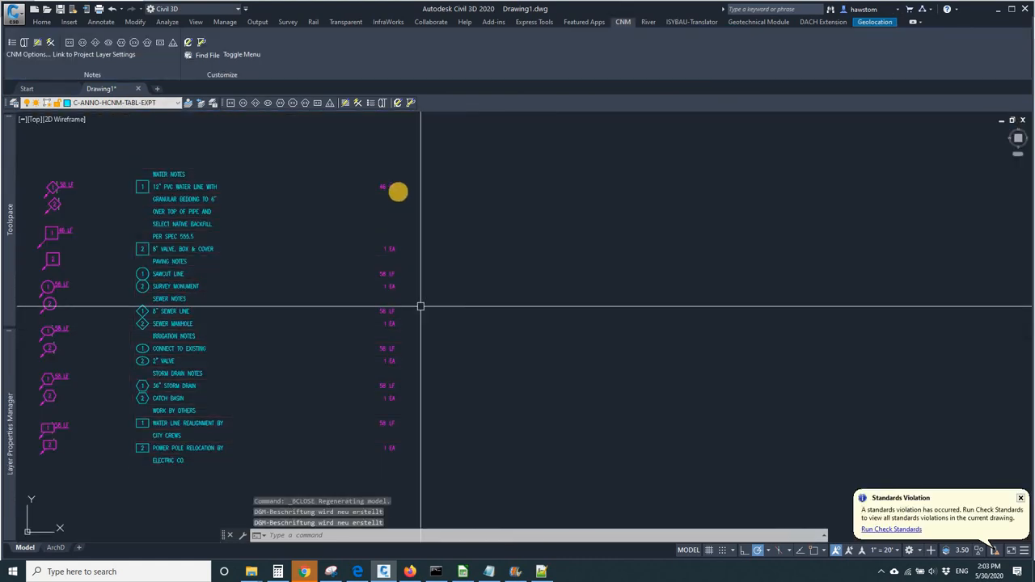